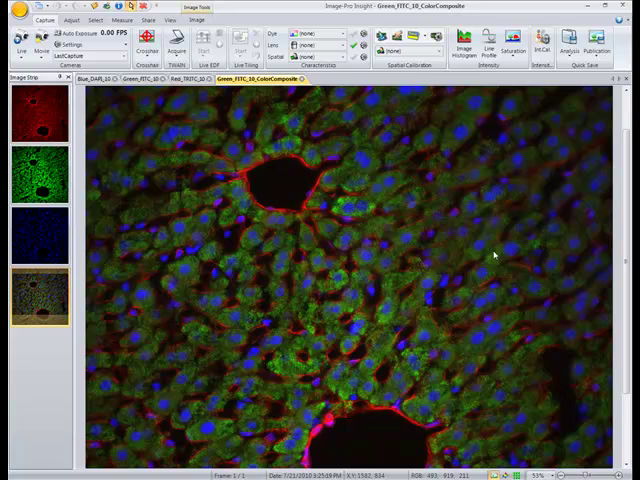
{"action": "mouse_move", "coordinate": [422, 263]}
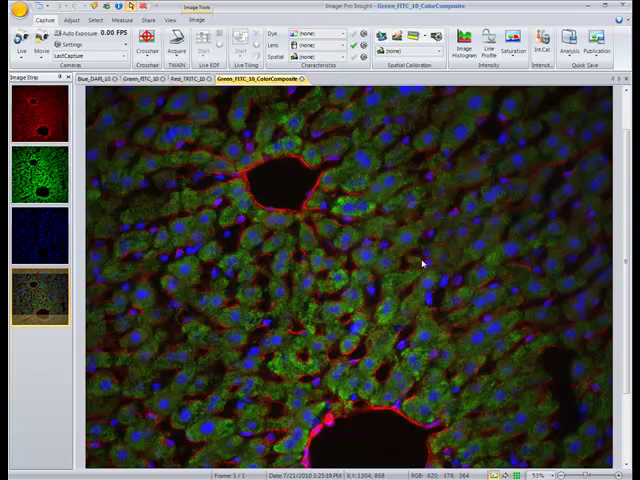
{"action": "mouse_move", "coordinate": [353, 270]}
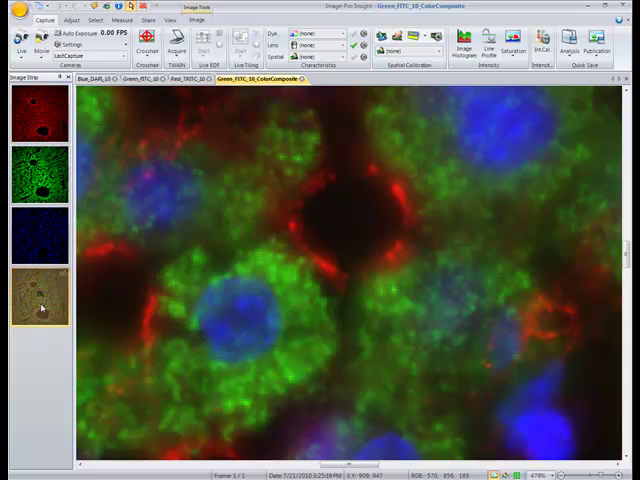
{"action": "mouse_move", "coordinate": [44, 352]}
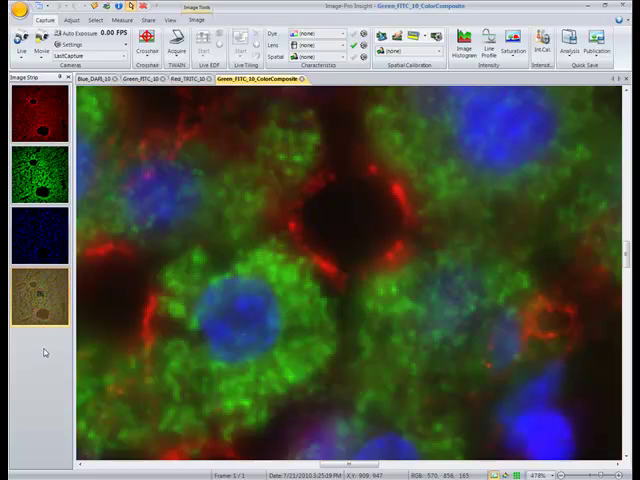
{"action": "mouse_move", "coordinate": [46, 325]}
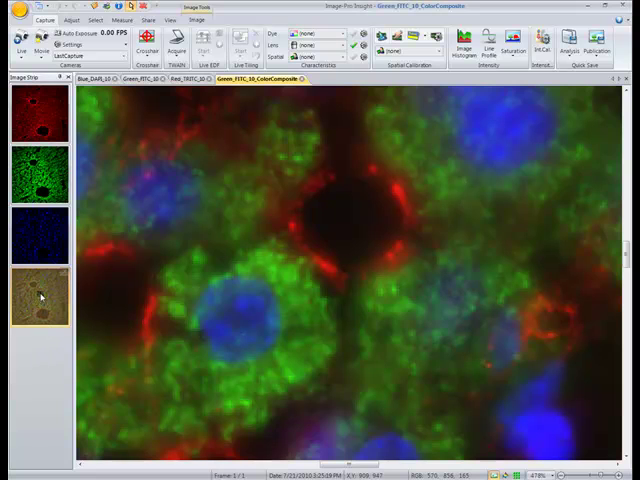
{"action": "mouse_move", "coordinate": [37, 283]}
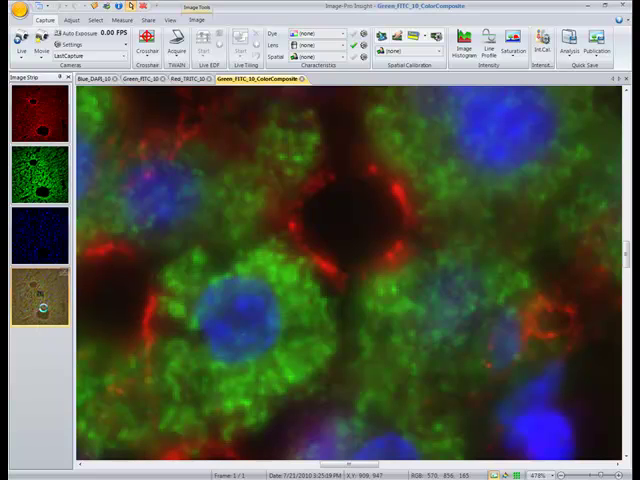
{"action": "mouse_move", "coordinate": [38, 300]}
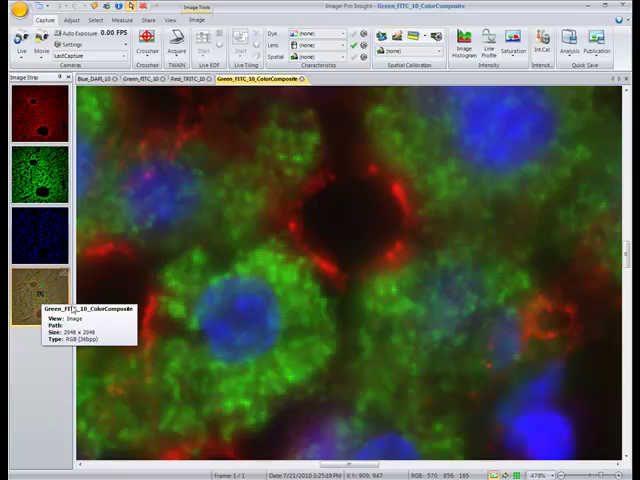
{"action": "mouse_move", "coordinate": [244, 234]}
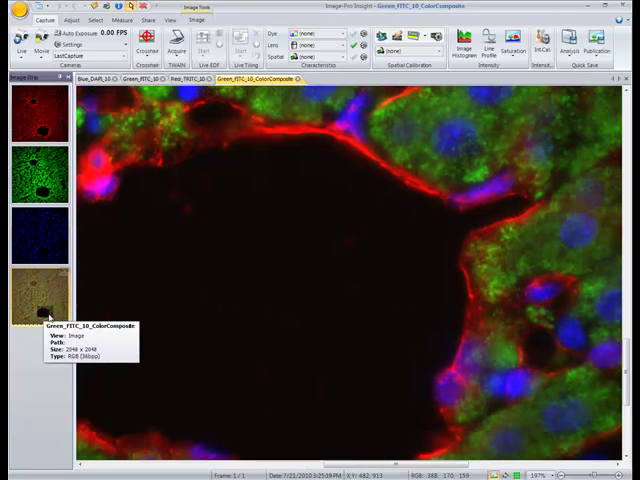
{"action": "mouse_move", "coordinate": [216, 268]}
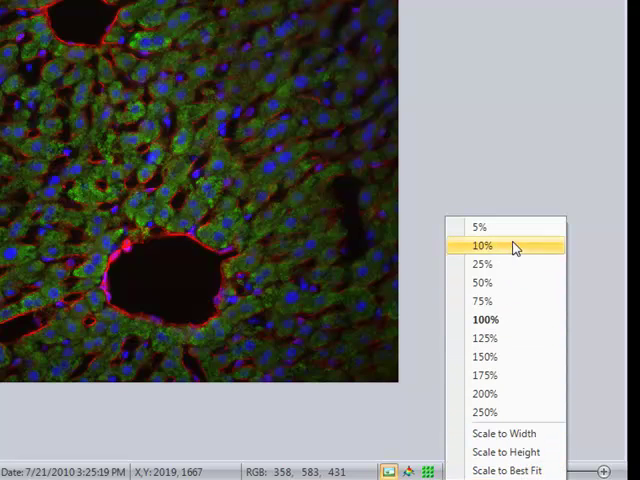
{"action": "mouse_move", "coordinate": [514, 356]}
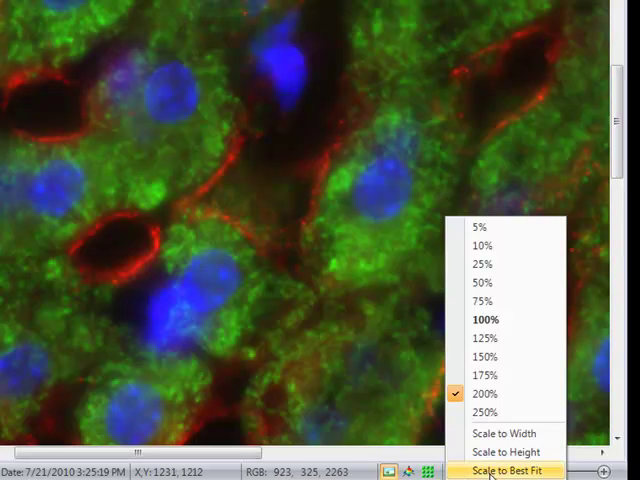
- Scale the composite to best fit so a wide field of cells and vessels shows
{"action": "left_click", "coordinate": [506, 470]}
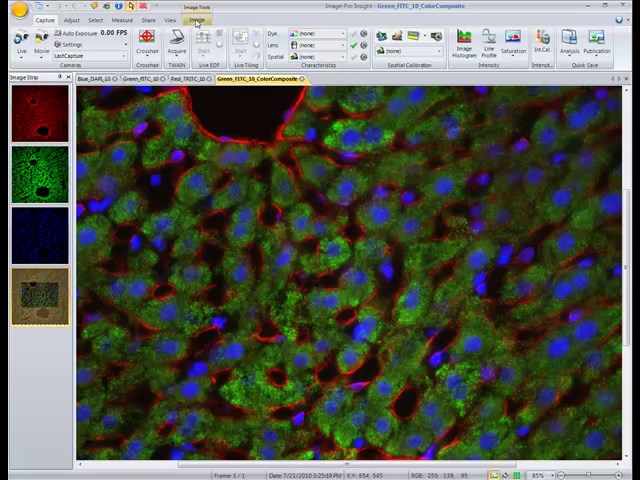
- Pan the magnified composite across several cell areas, then bring up the green FITC image
{"action": "left_click", "coordinate": [198, 20]}
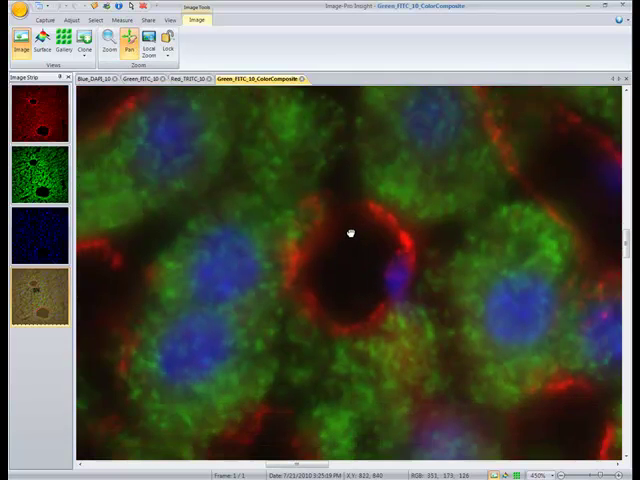
{"action": "left_click_drag", "start_coordinate": [349, 233], "coordinate": [443, 330]}
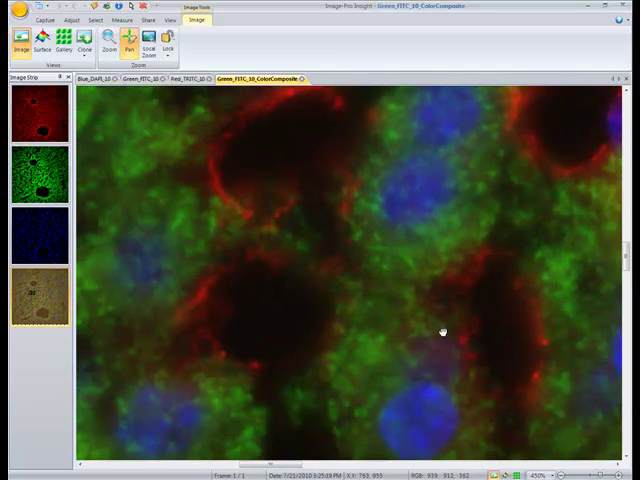
{"action": "left_click_drag", "start_coordinate": [442, 330], "coordinate": [280, 240]}
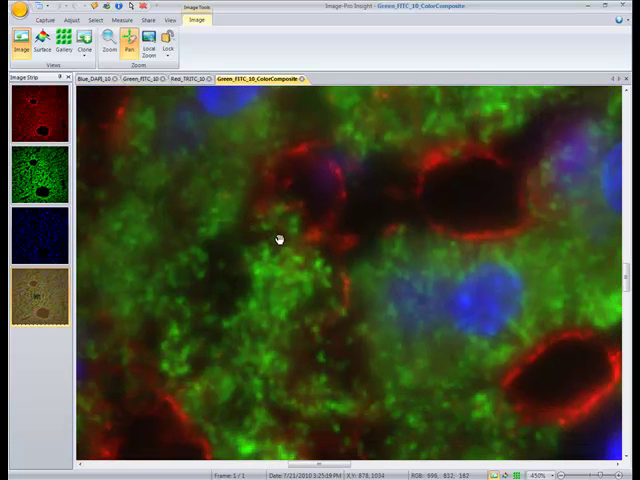
{"action": "mouse_move", "coordinate": [287, 245]}
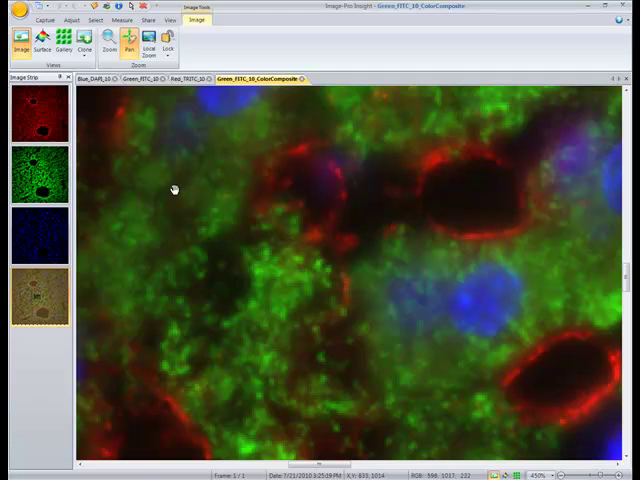
{"action": "left_click", "coordinate": [190, 86]}
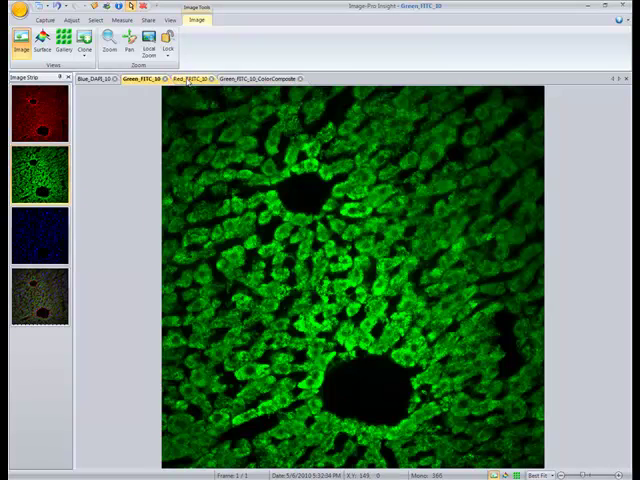
- Switch the view to the Red_TRITC_10 channel image
{"action": "left_click", "coordinate": [190, 88]}
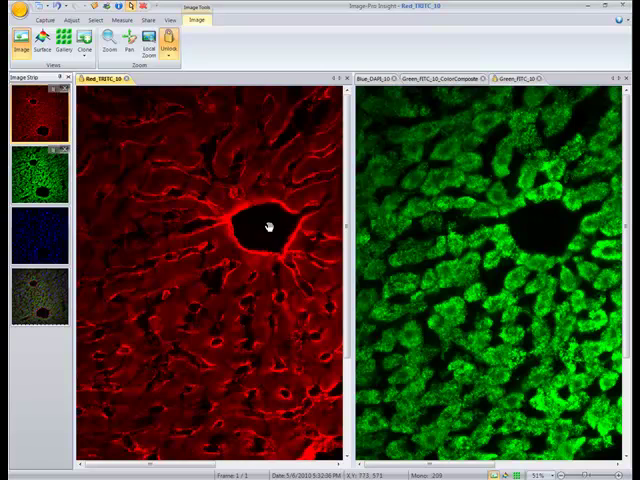
- Pan the red channel image so the zoom-locked green image follows, moving the vessel lower
{"action": "left_click_drag", "start_coordinate": [264, 225], "coordinate": [153, 120]}
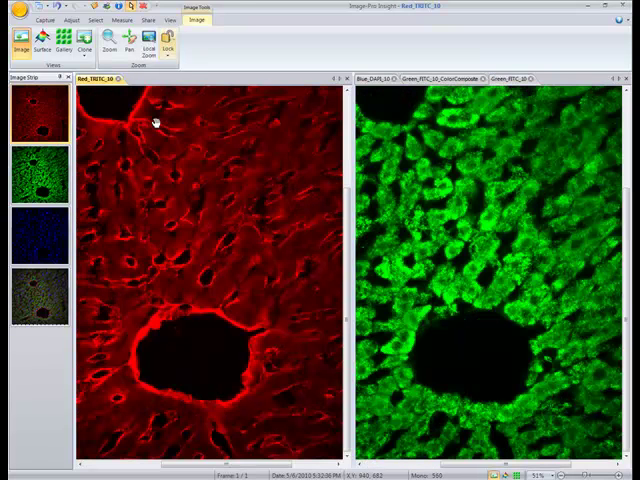